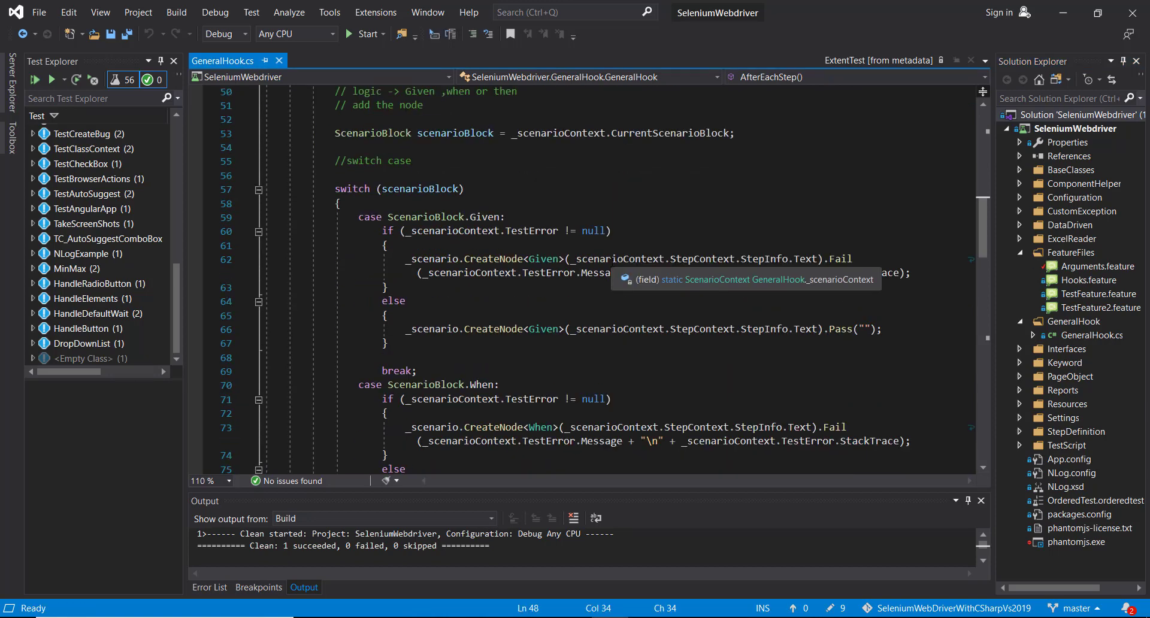
Scroll past the Given case's if/else block to the end of AfterEachStep to begin a new public method
scroll(down, 3)
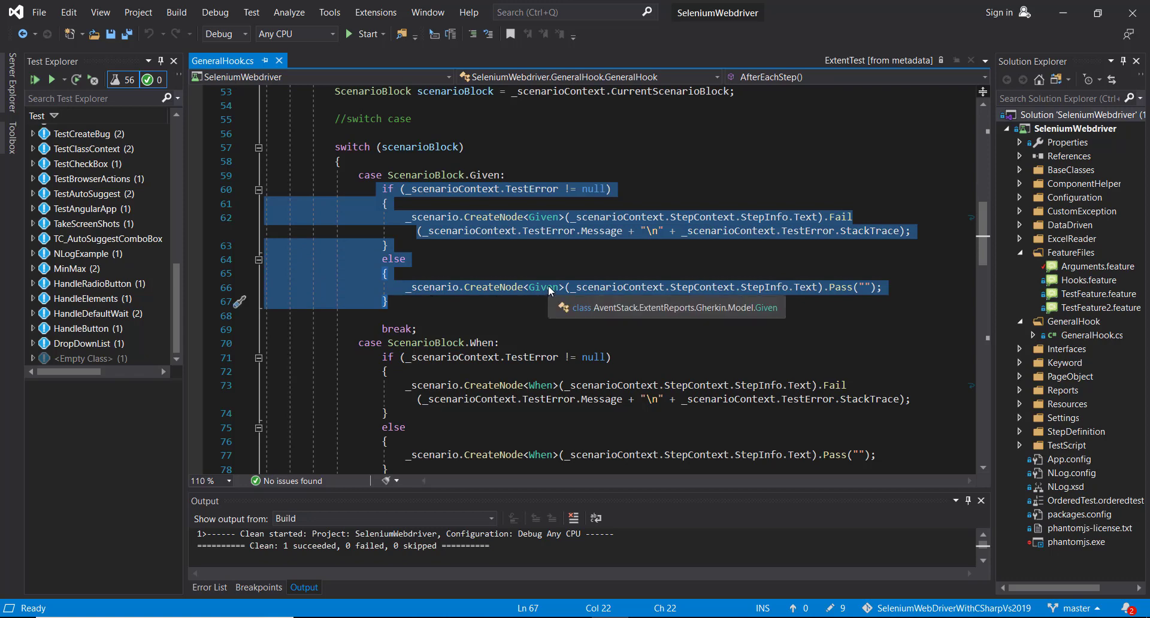
scroll(down, 3)
text(public)
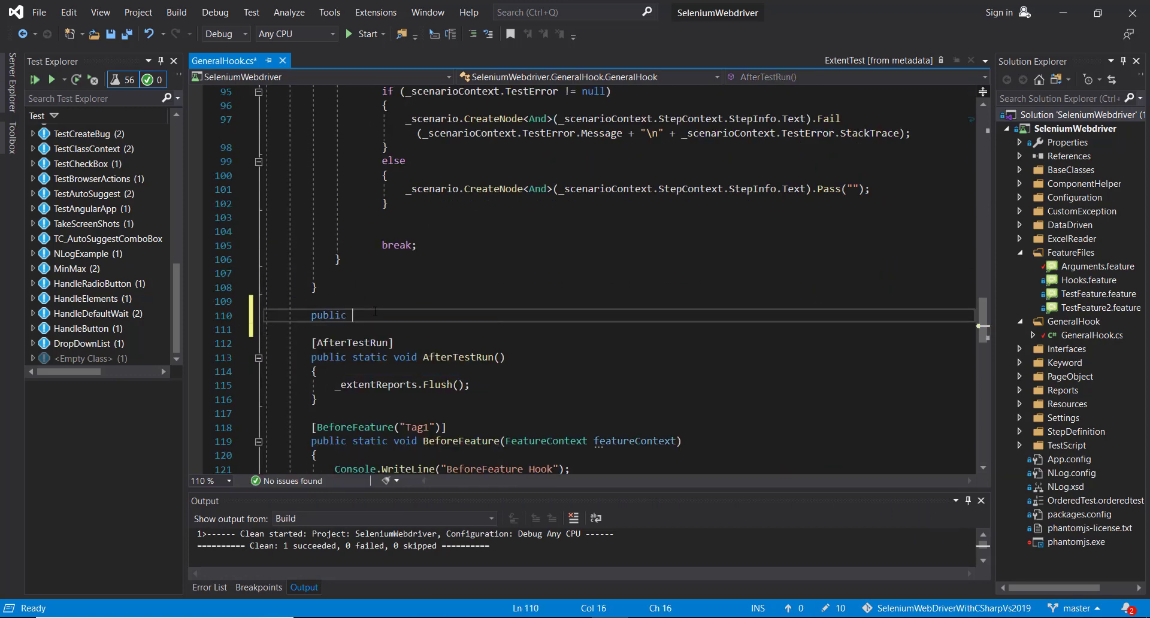
Declare the method as public void CreateNode<T>() and check ExtentTest's IGherkinFormatterModel constraint
text(void Crea)
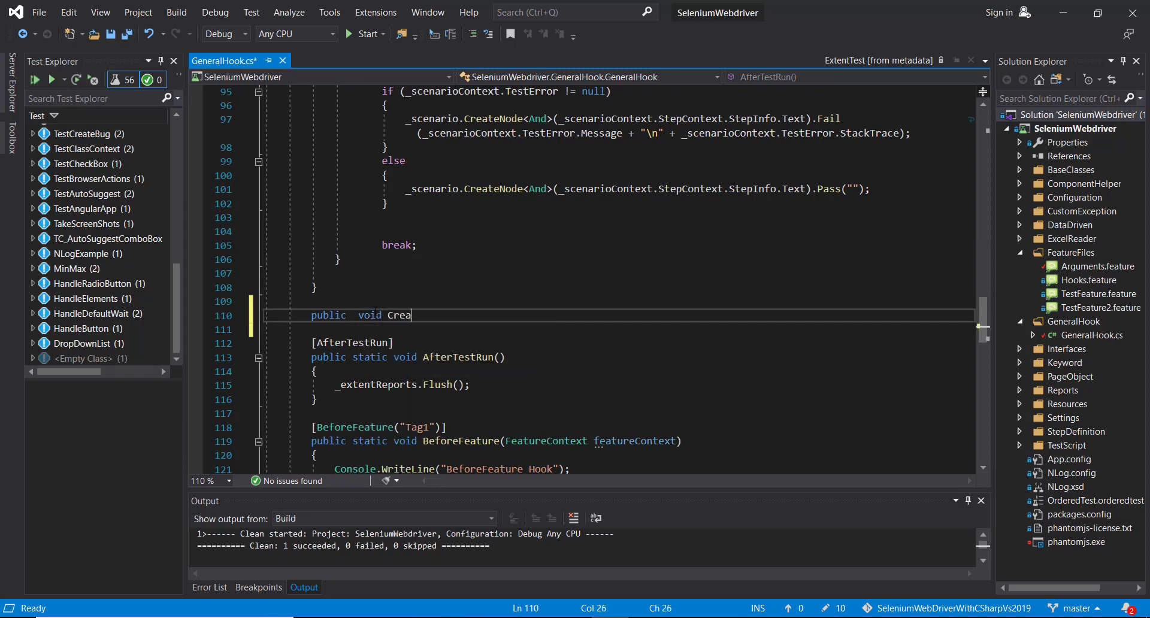
text(teNode)
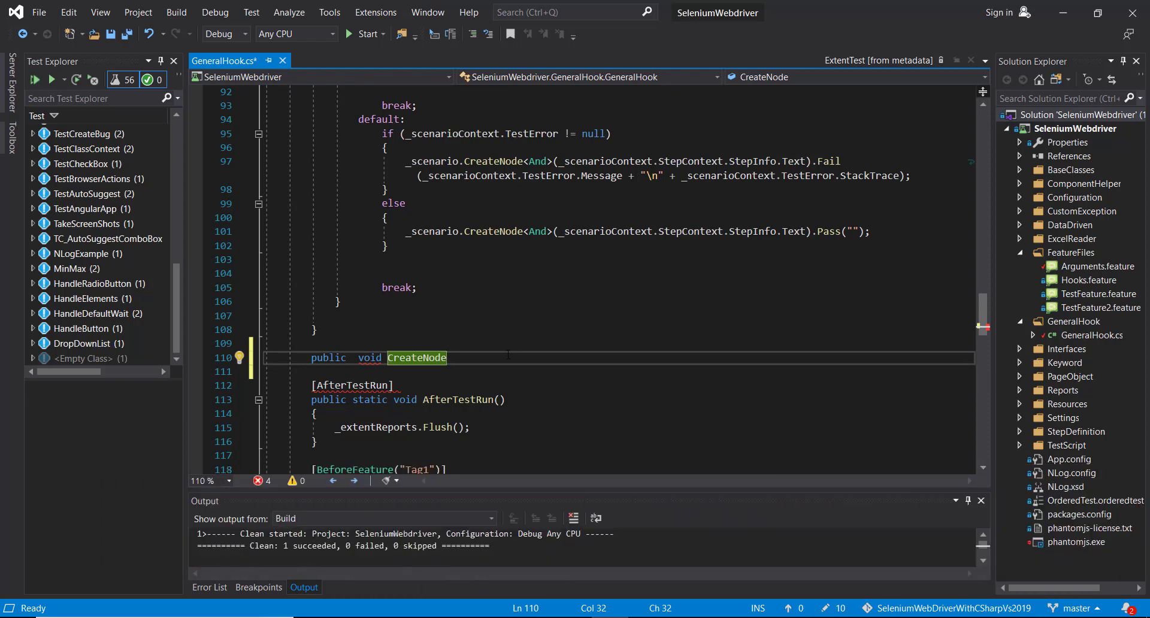
text(<>)
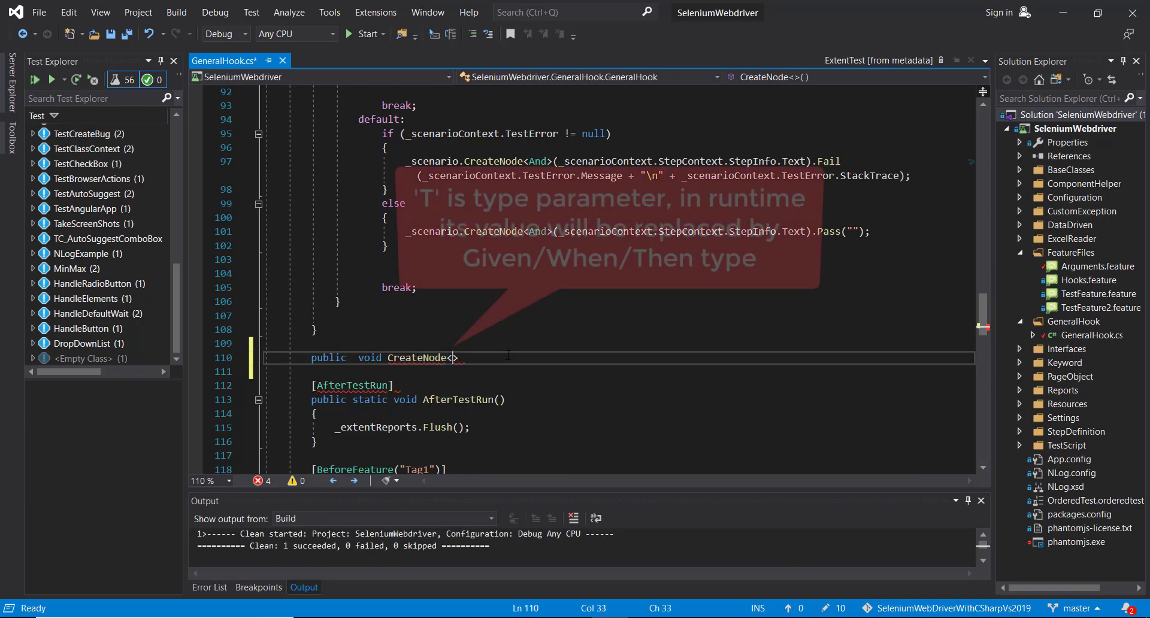
text(T>()
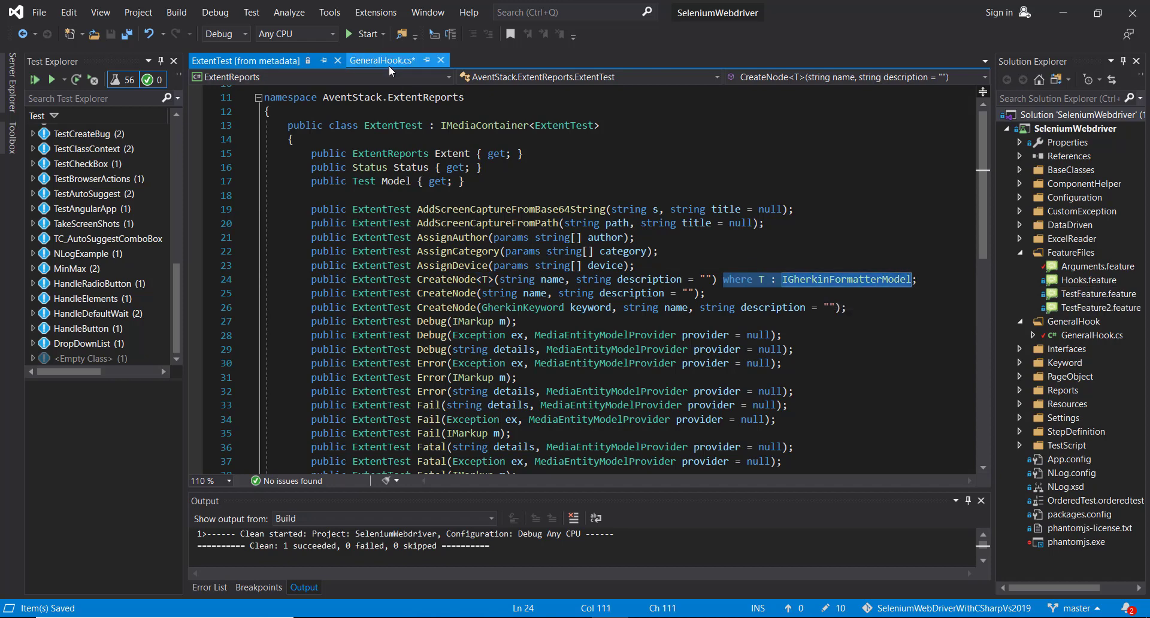
Return to GeneralHook.cs, constrain CreateNode<T> with where T : IGherkinFormatterModel and save
click(383, 60)
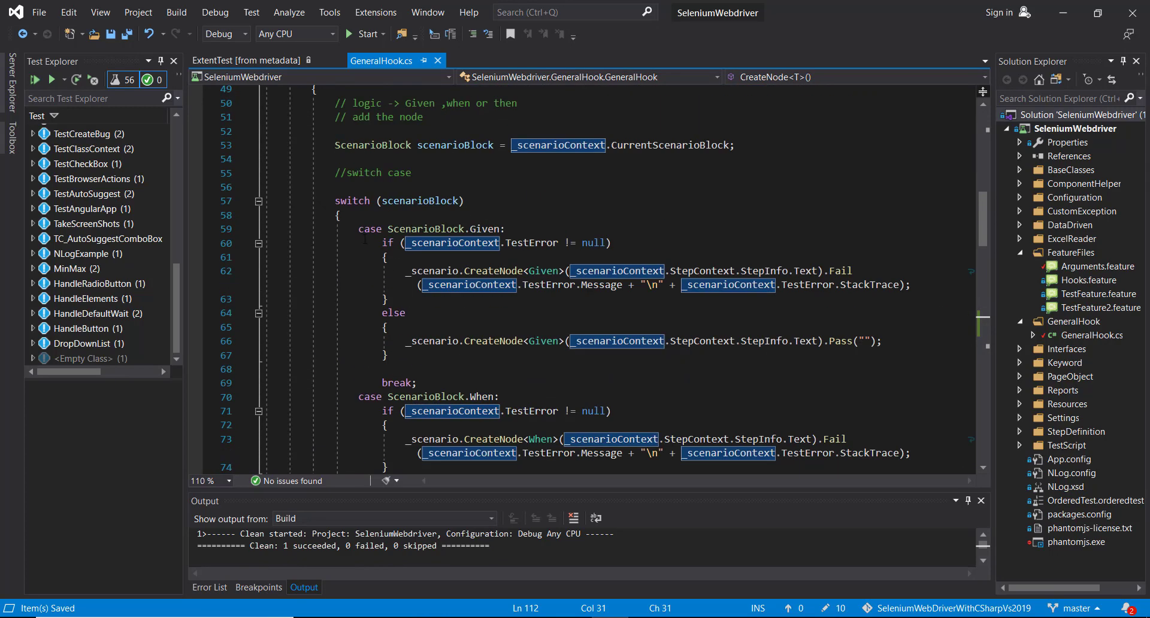
Comment out each case's if/else logic and replace it with CreateNode<Given/When/Then/And>() calls
drag(387, 243, 387, 357)
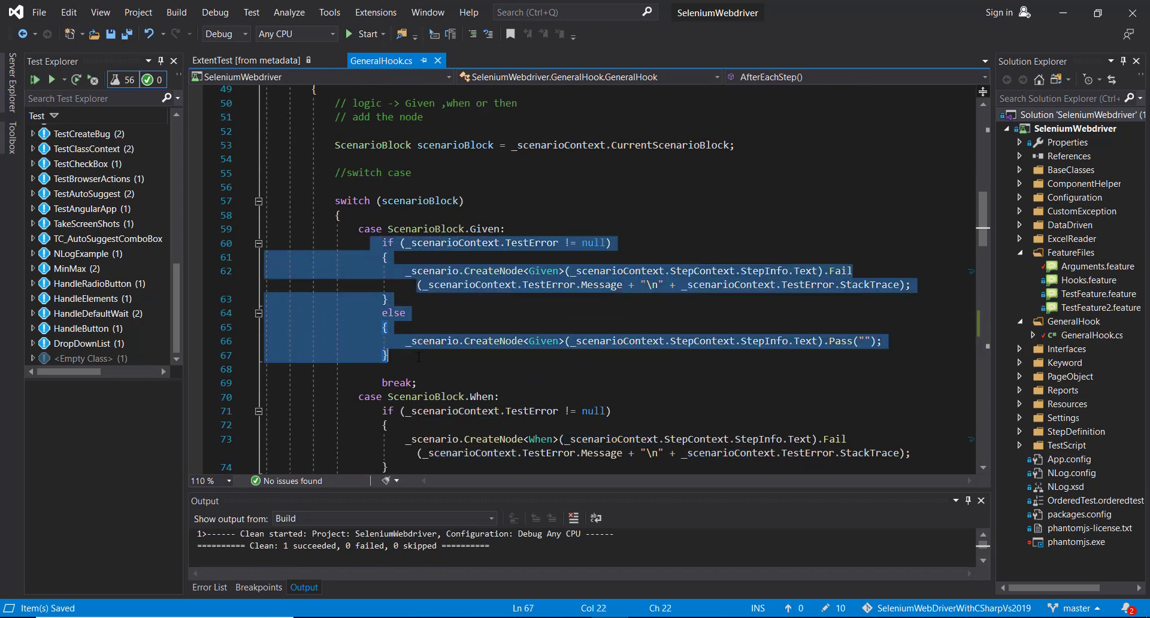
key(Ctrl+K Ctrl+C)
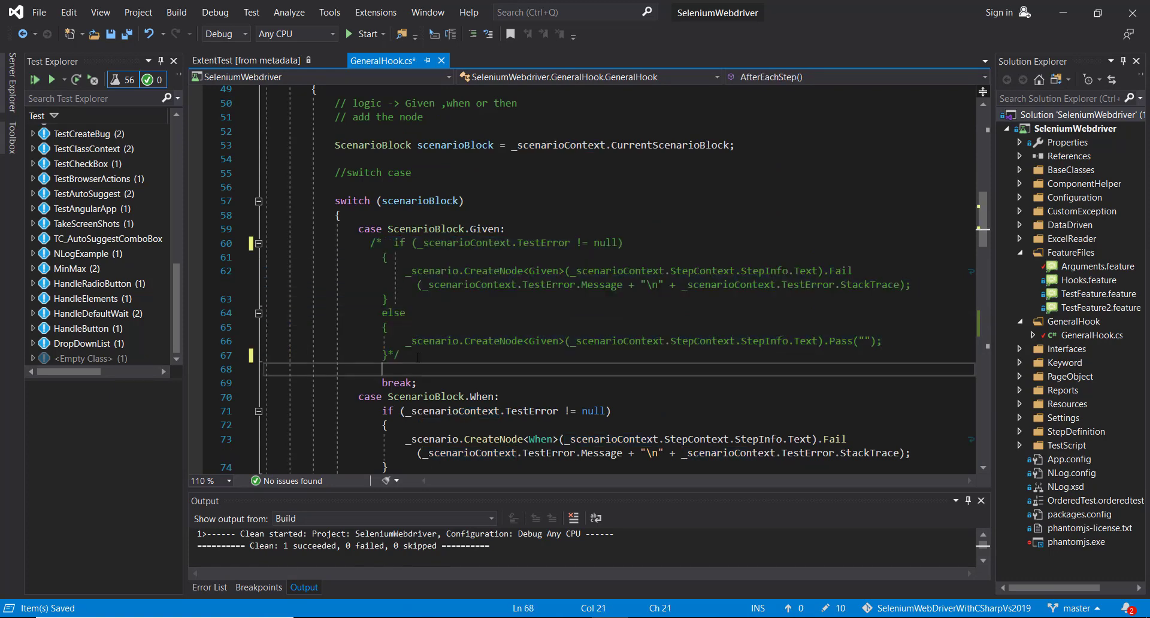
text(cr)
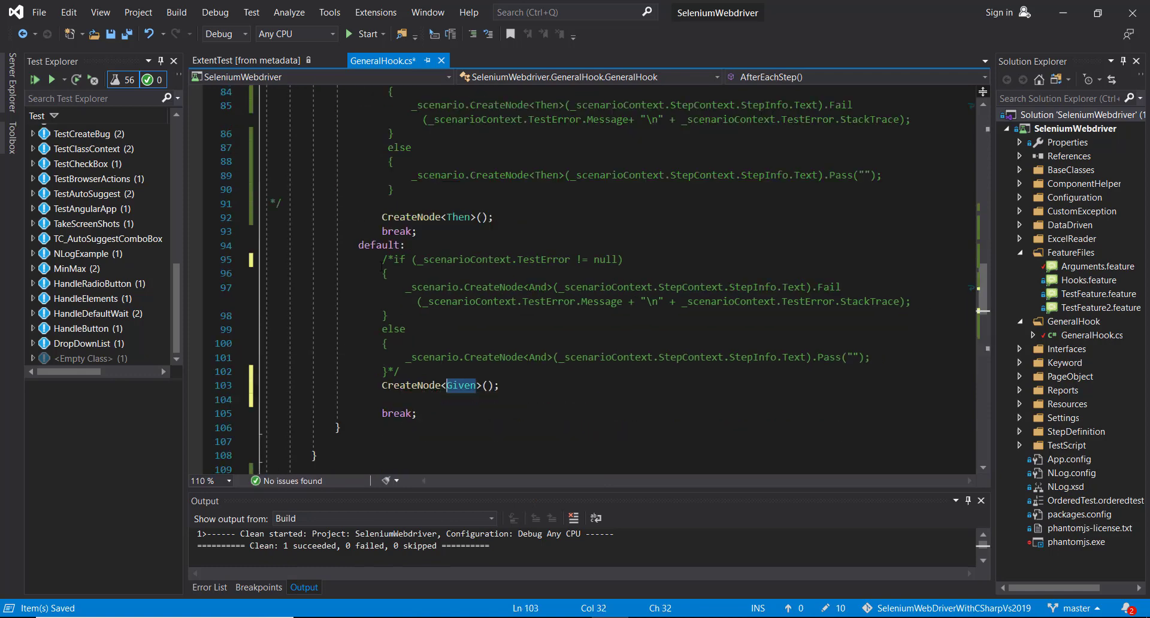
text(And)
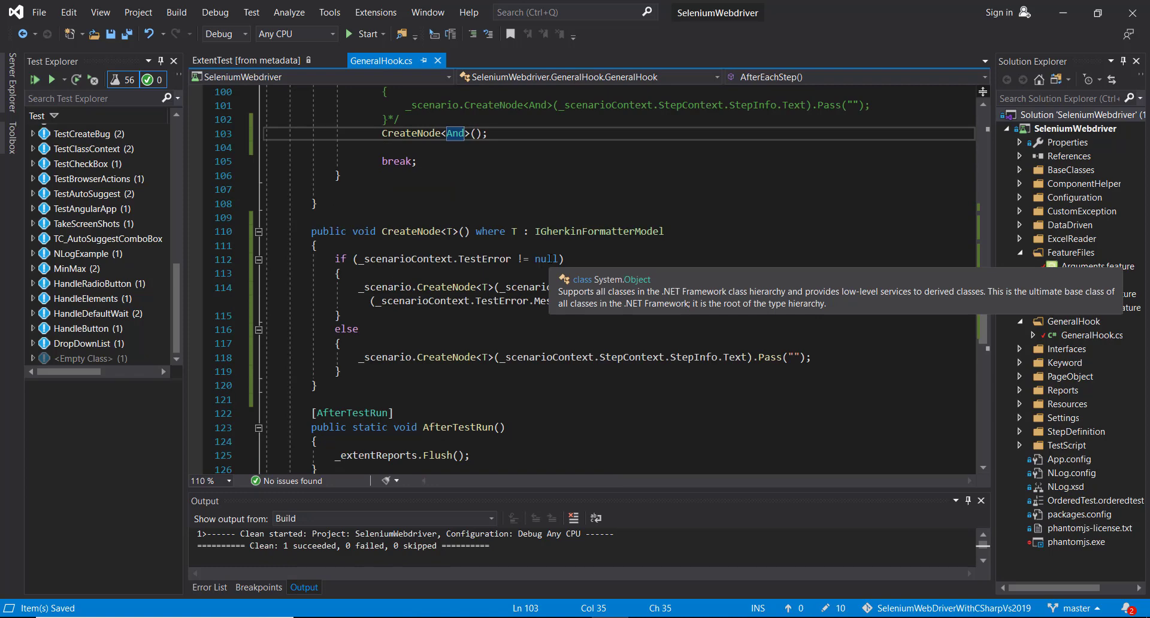
Add a scenario-title .jpeg name and GenericHelper.TakeScreenShot(name) in CreateNode<T>'s error branch
scroll(down, 3)
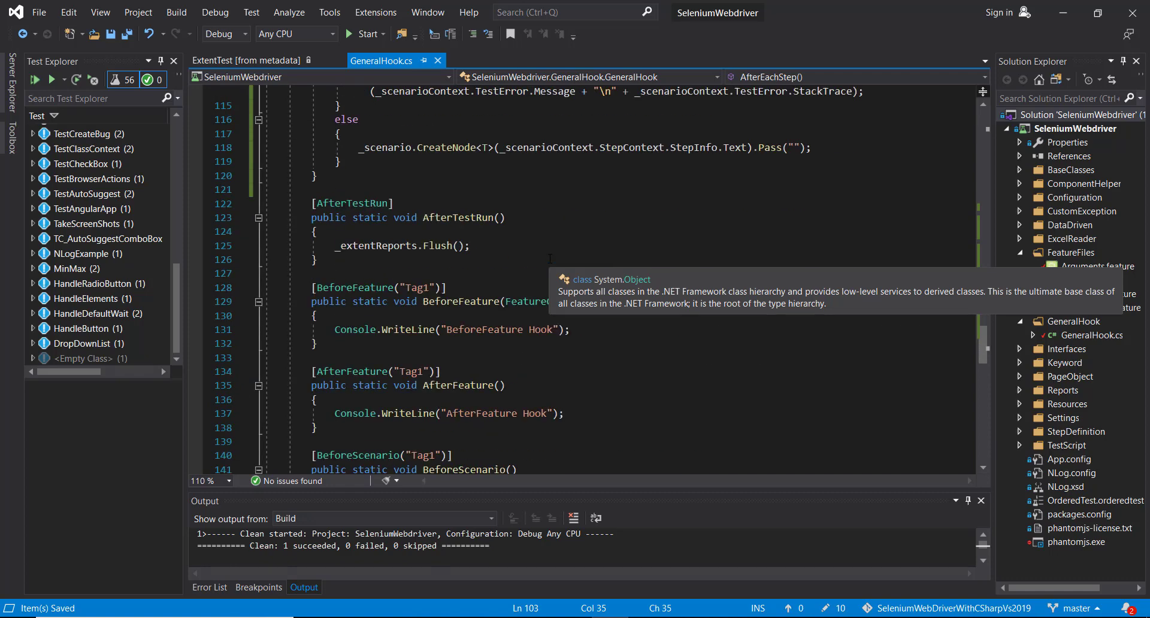
scroll(down, 3)
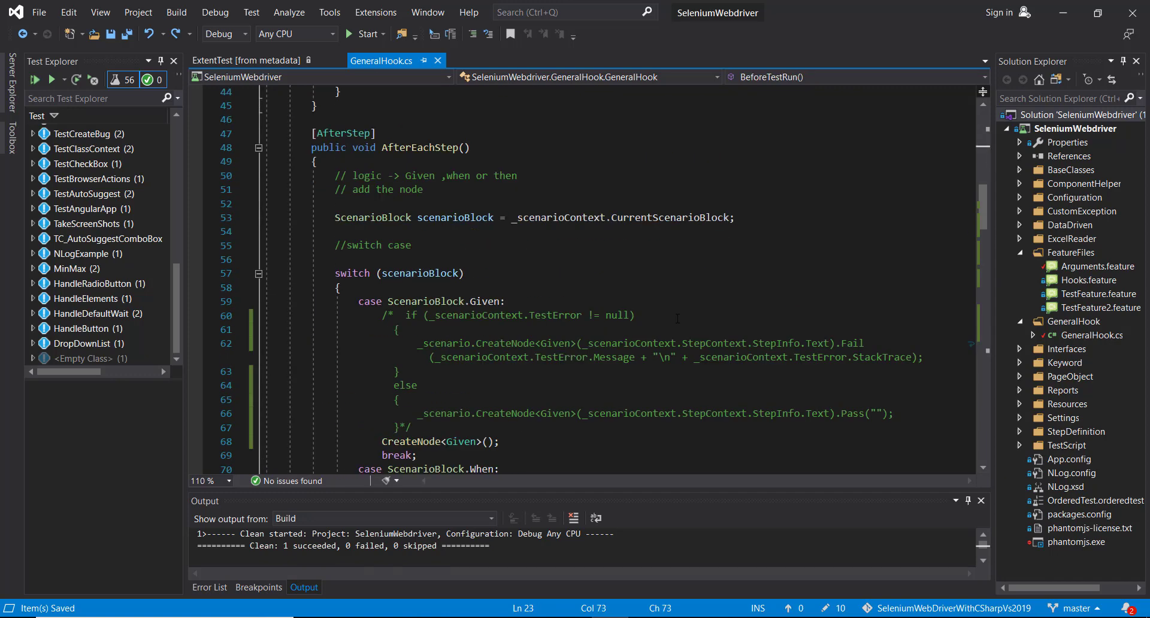
Prefix the screenshot name with @"C:\Data\log\" and attach it via AddScreenCaptureFromPath(name) on Fail
scroll(down, 3)
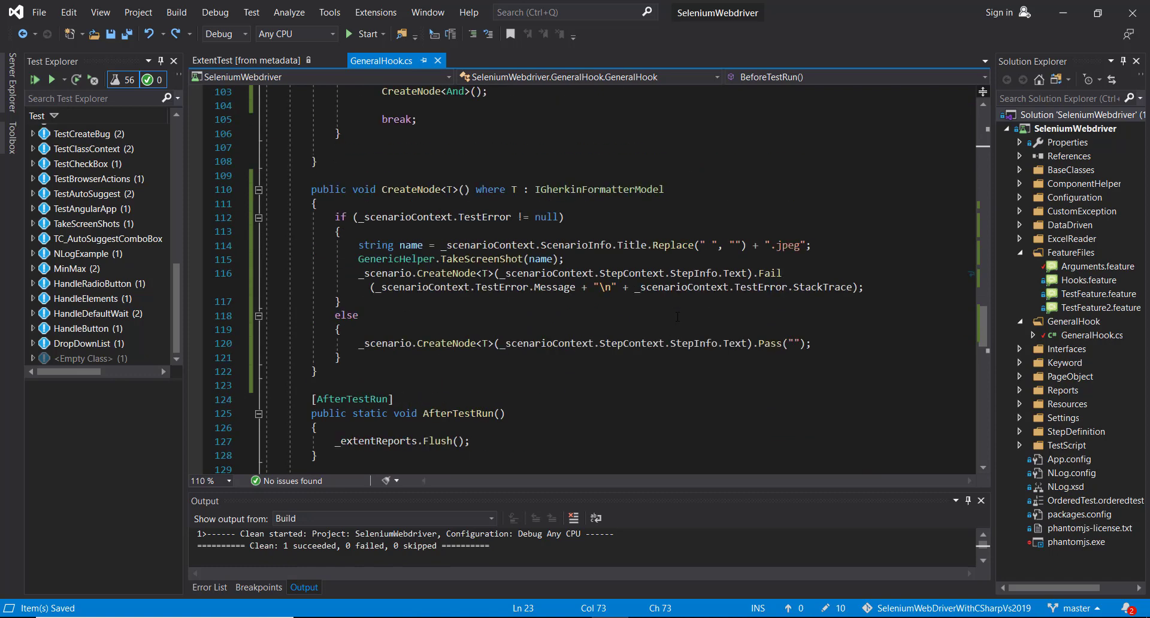
text(@"C:\Data\log\" +)
text(.AddScreenCaptureFromPath(name);)
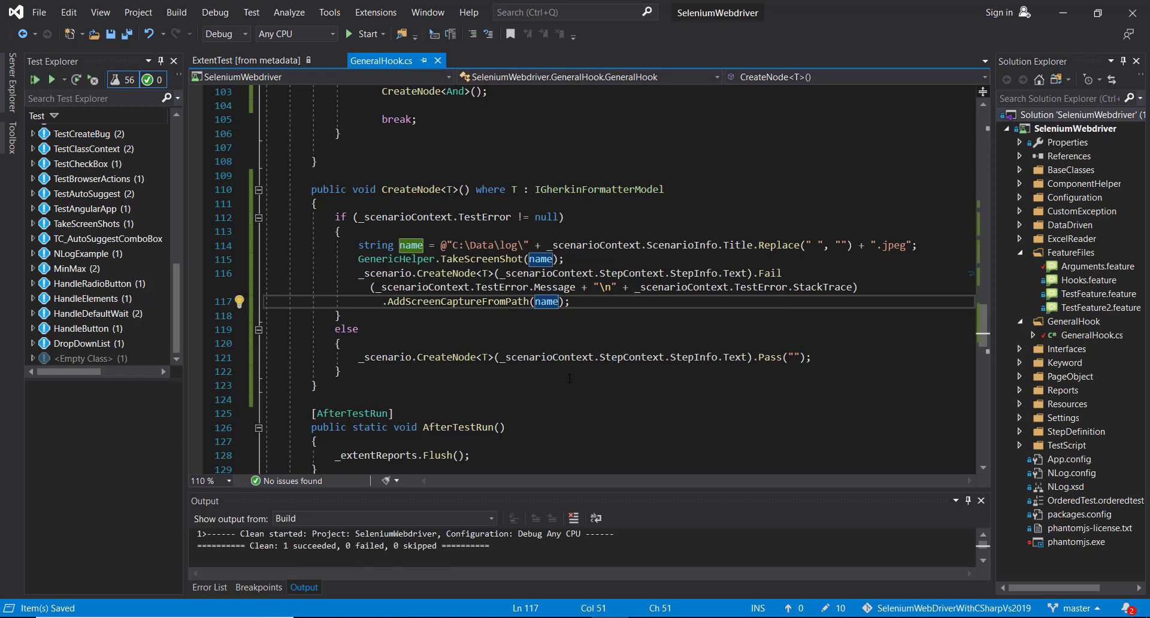
Build the whole solution from Solution Explorer so the test list refreshes to 68 tests
right_click(1088, 114)
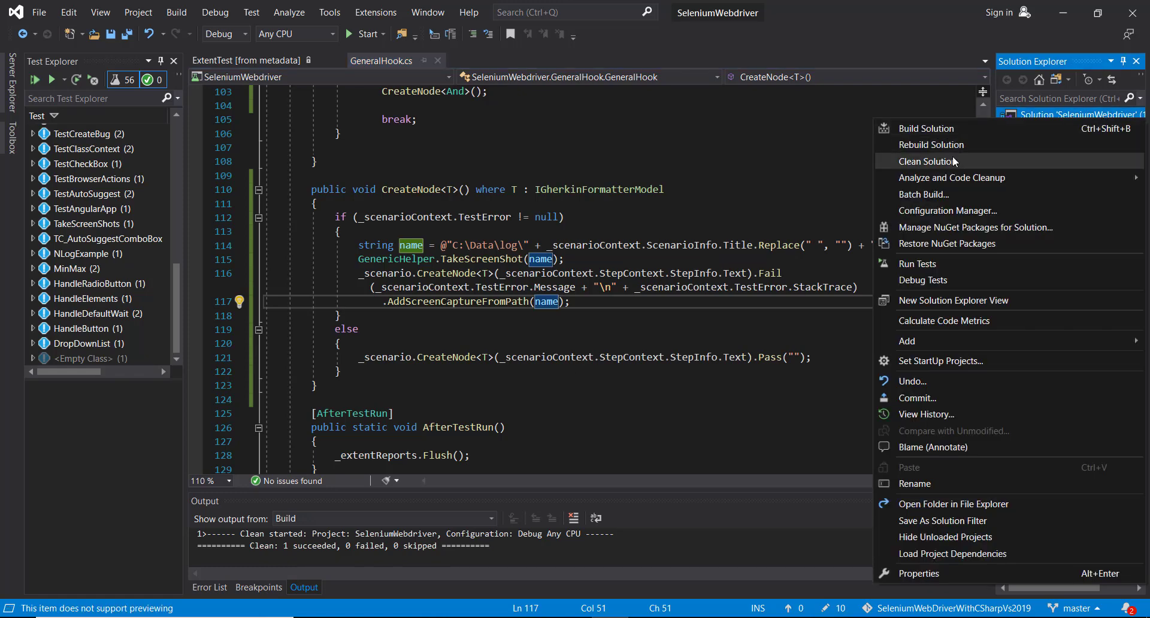
click(927, 160)
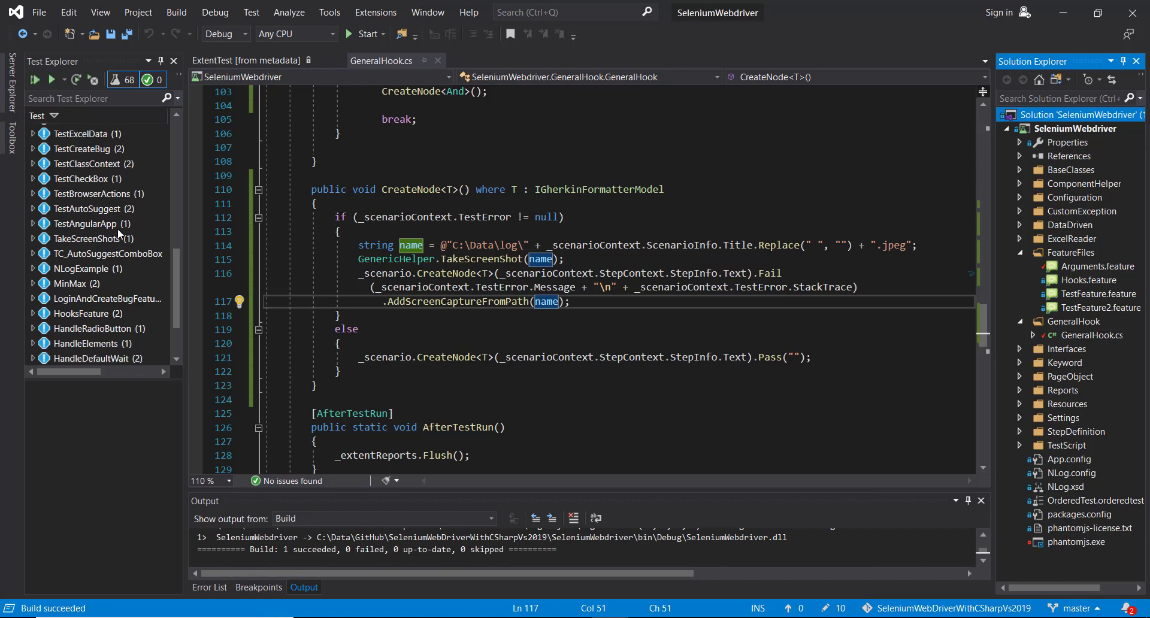
scroll(down, 3)
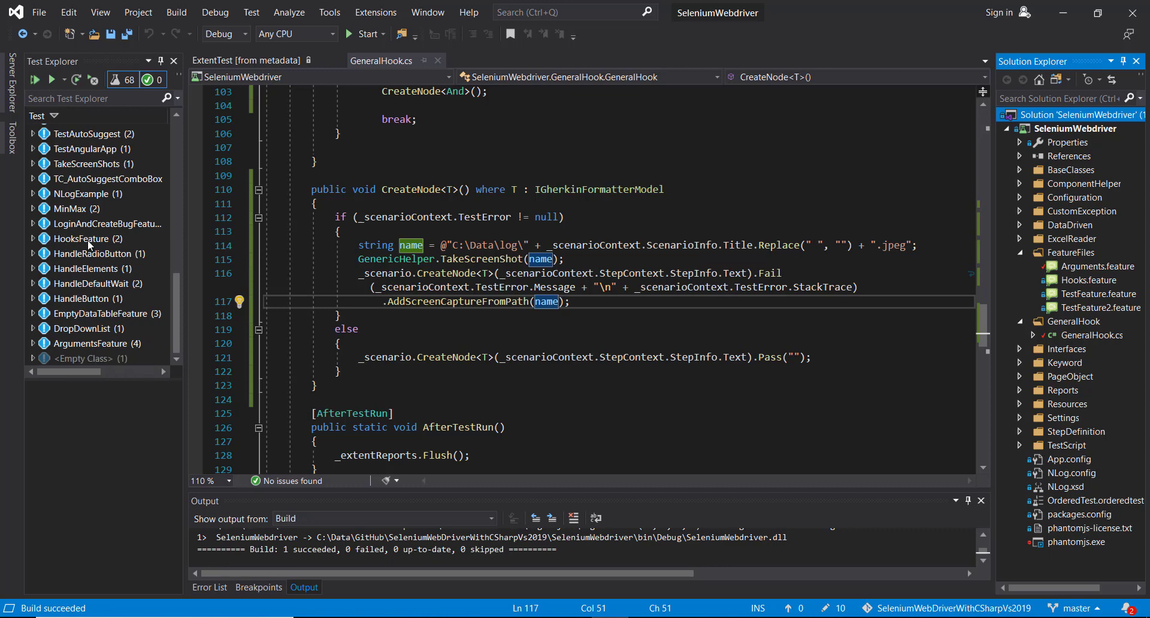
Run the ArgumentsFeature tests and watch Chrome drive the 127.0.0.1 Bugzilla site to its login form
right_click(90, 343)
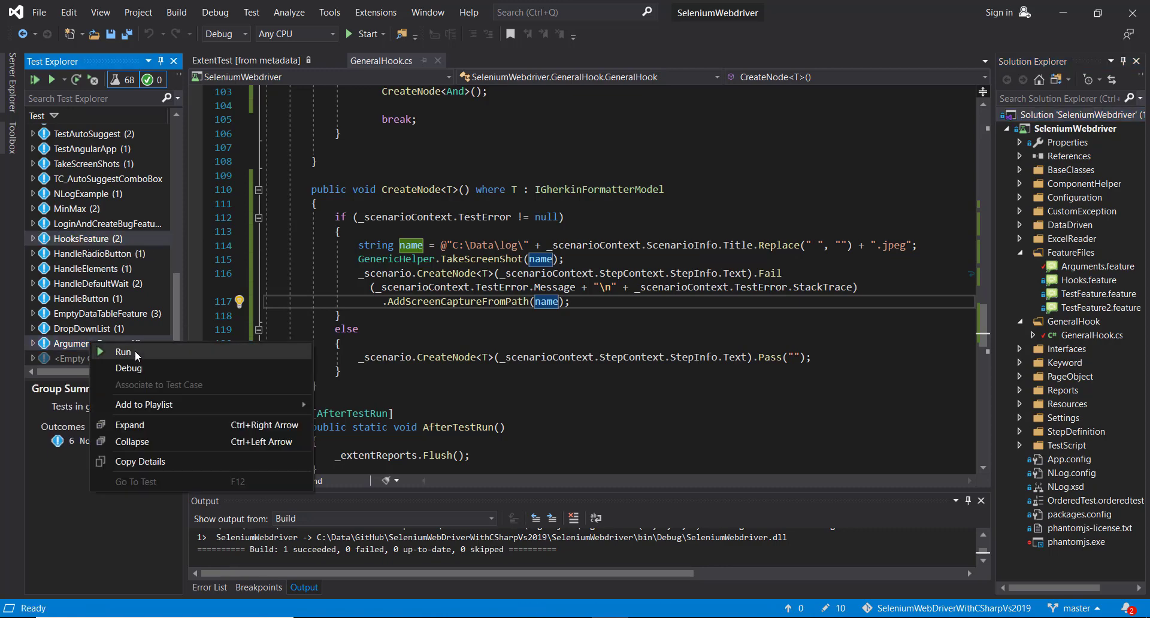
click(122, 351)
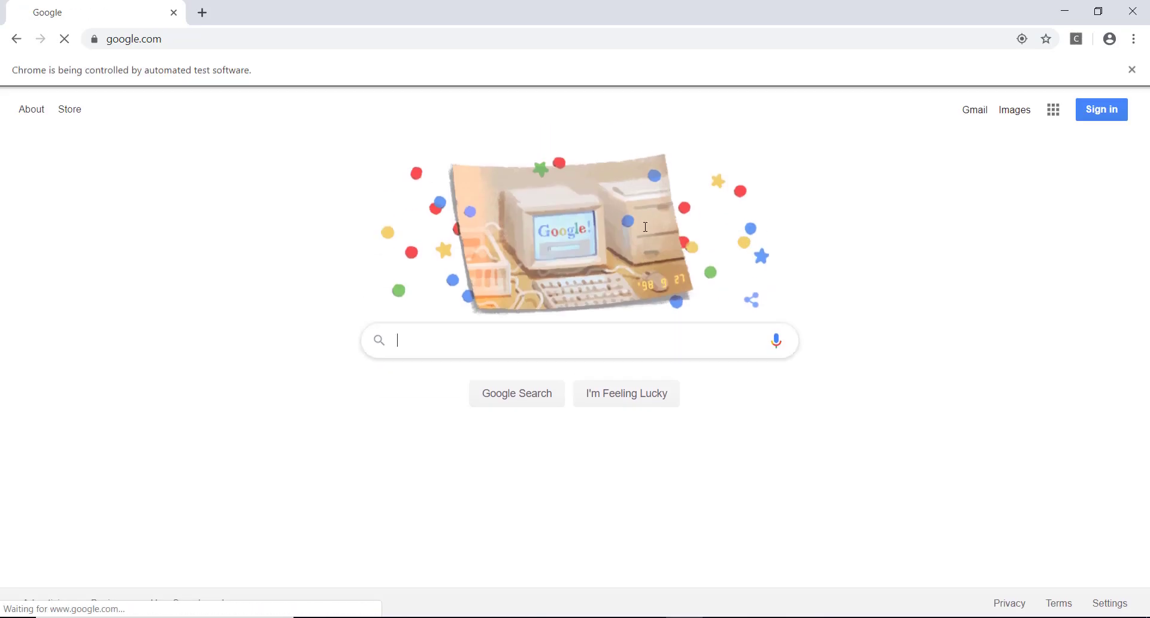
mouse_move(644, 226)
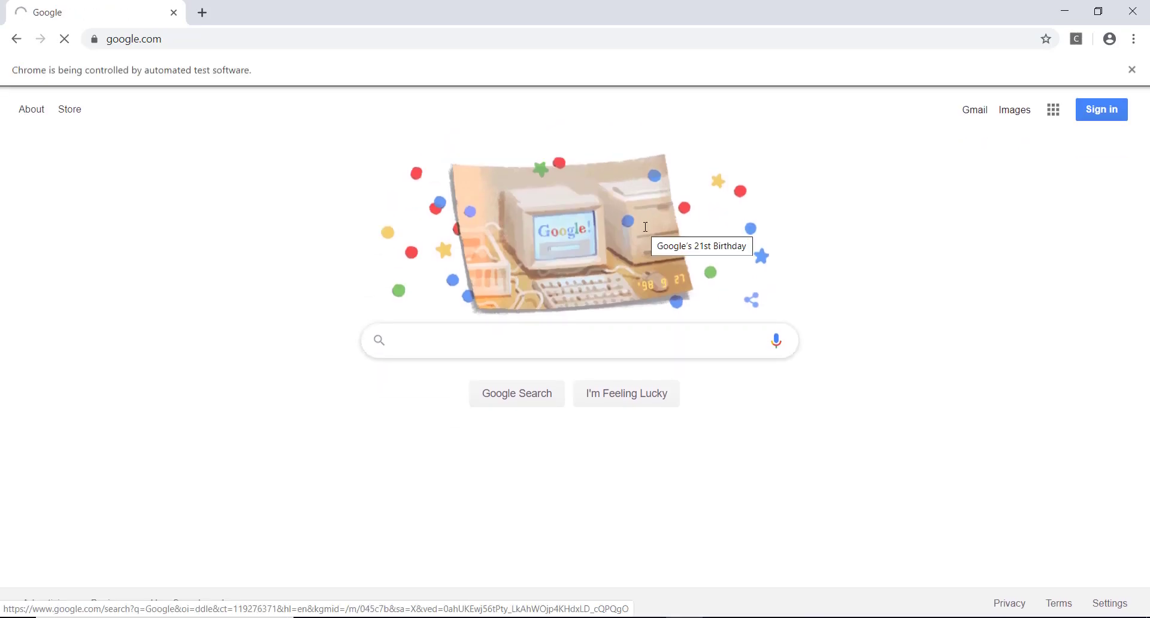
text(127.0.0.1)
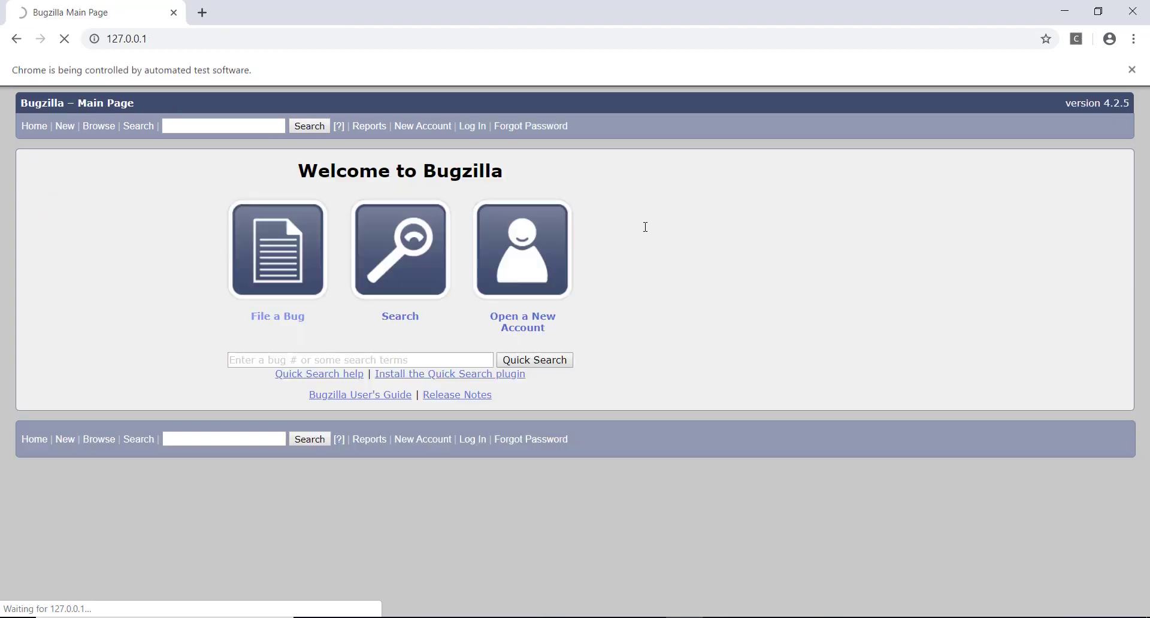
click(278, 249)
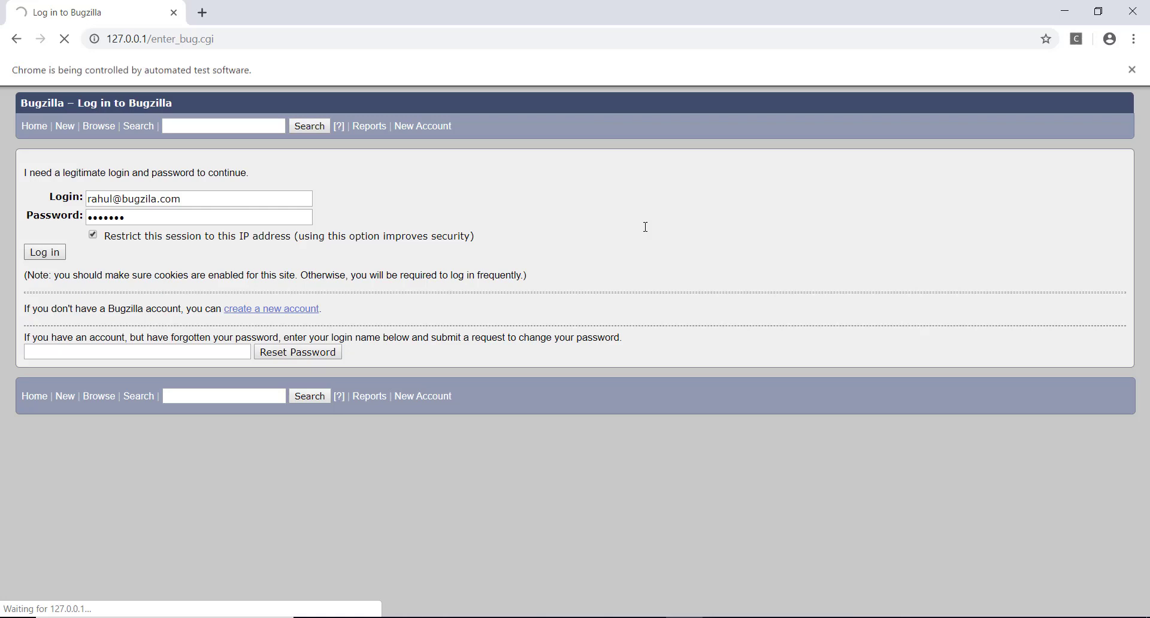
click(44, 252)
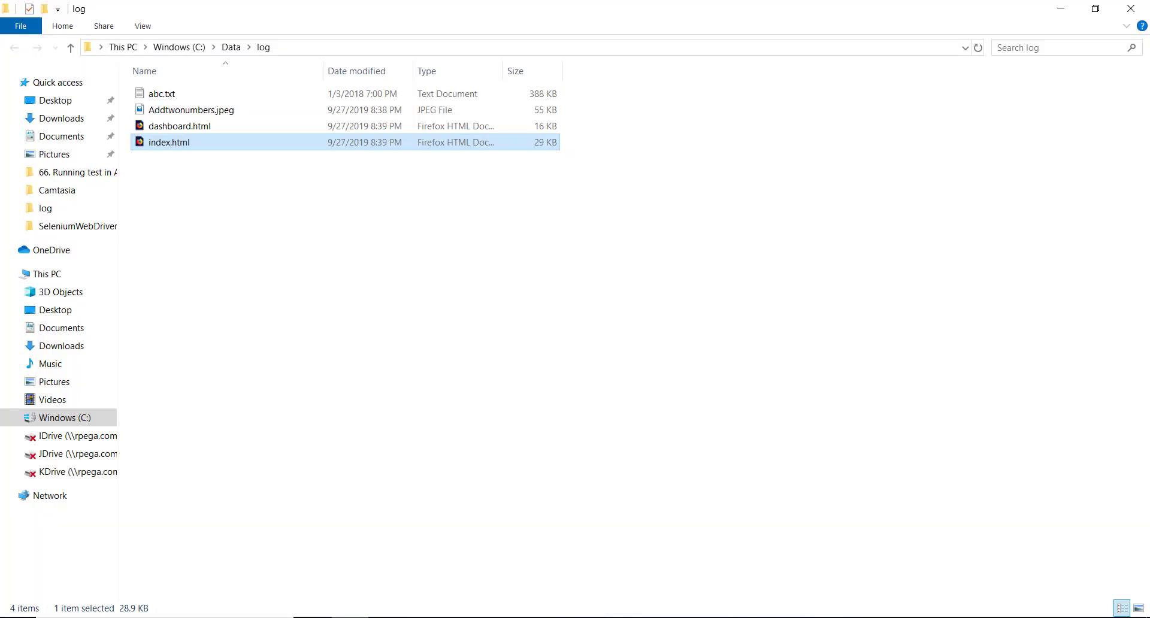
Open the index.html Extent report from C:\Data\log beside Addtwonumbers.jpeg
double_click(191, 109)
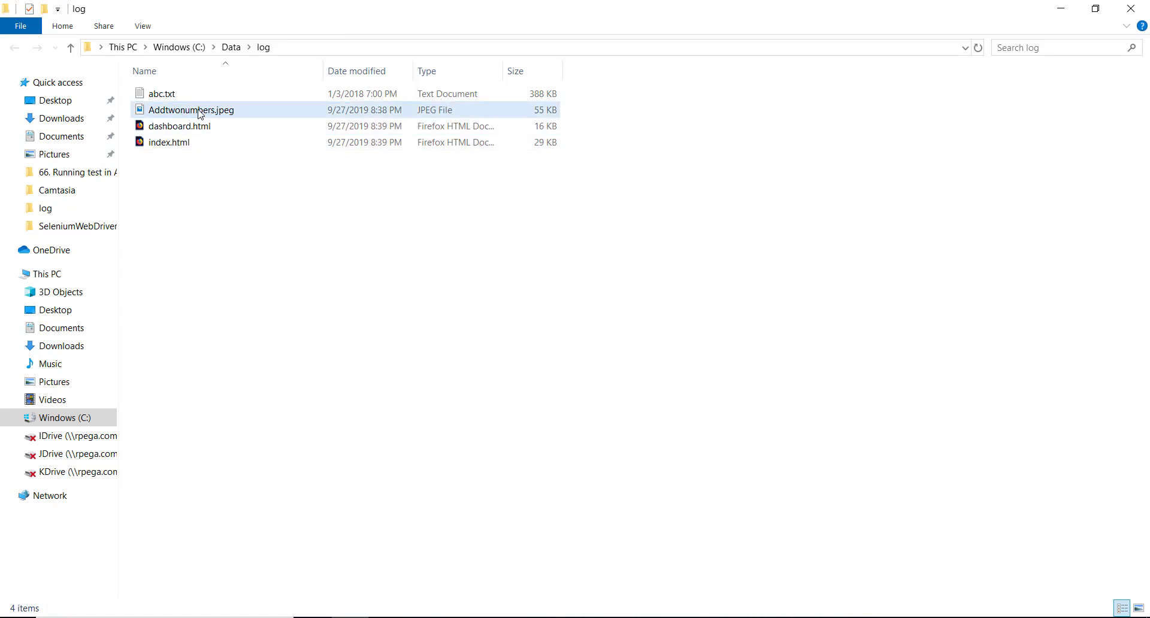
mouse_move(202, 117)
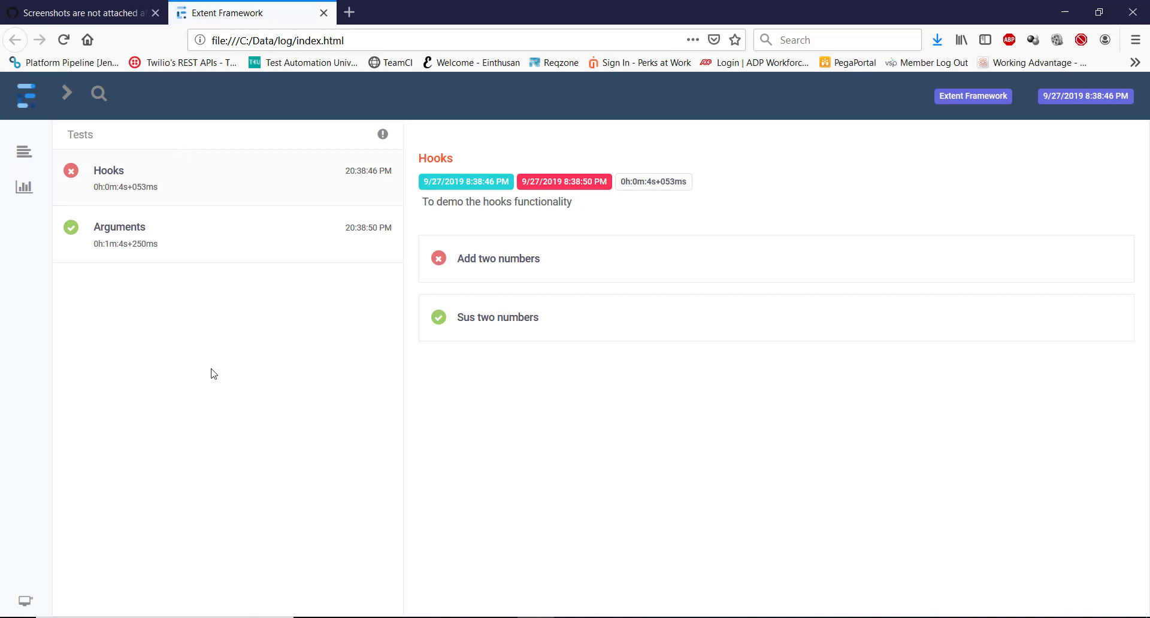
Expand the Arguments test's first Create Bug scenario and scroll through its steps
click(120, 227)
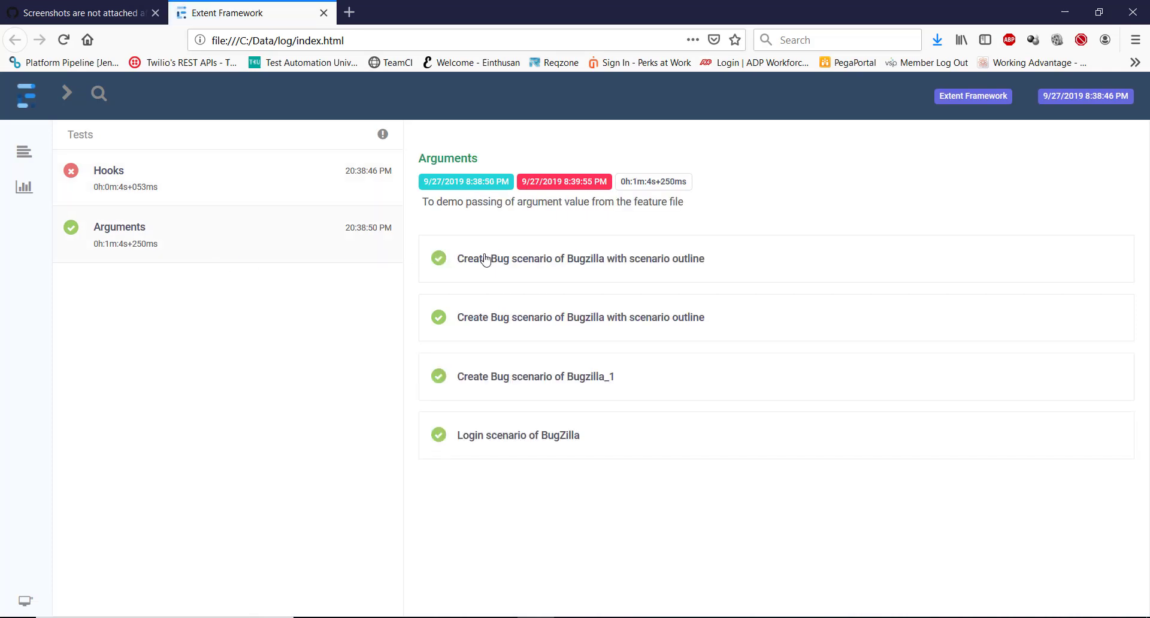
click(581, 258)
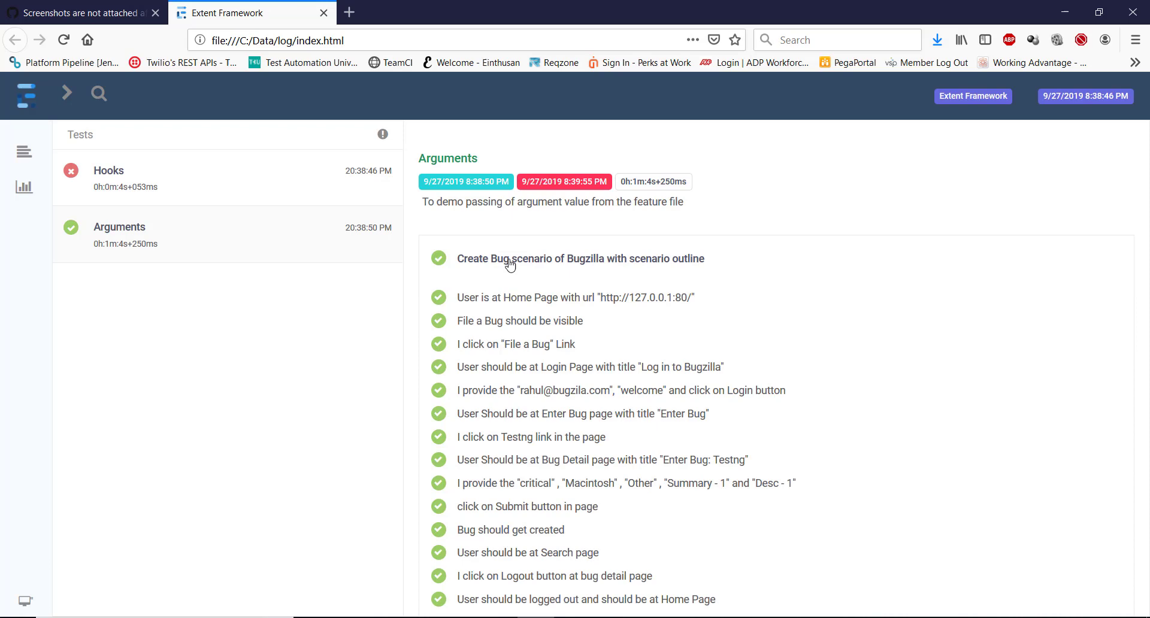
scroll(down, 3)
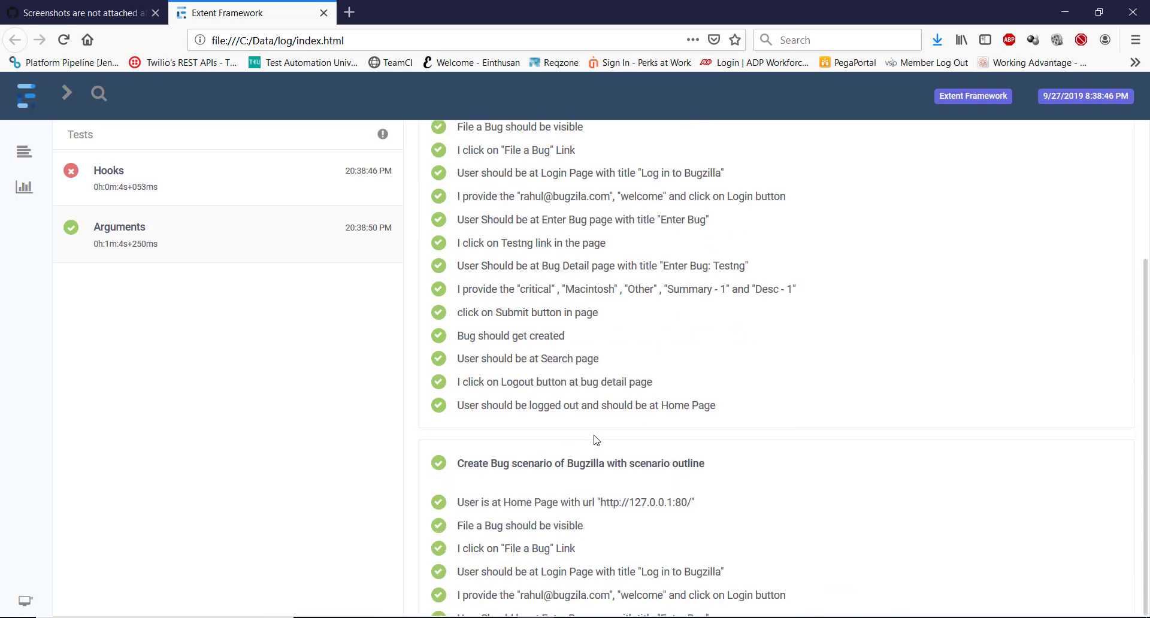
scroll(down, 3)
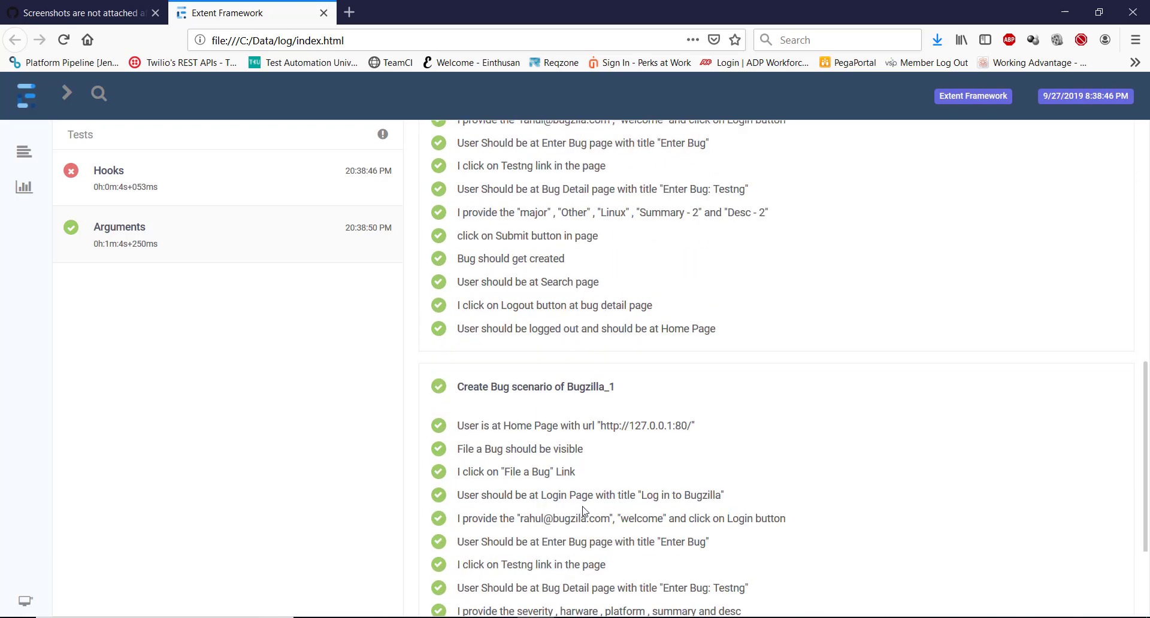
scroll(down, 3)
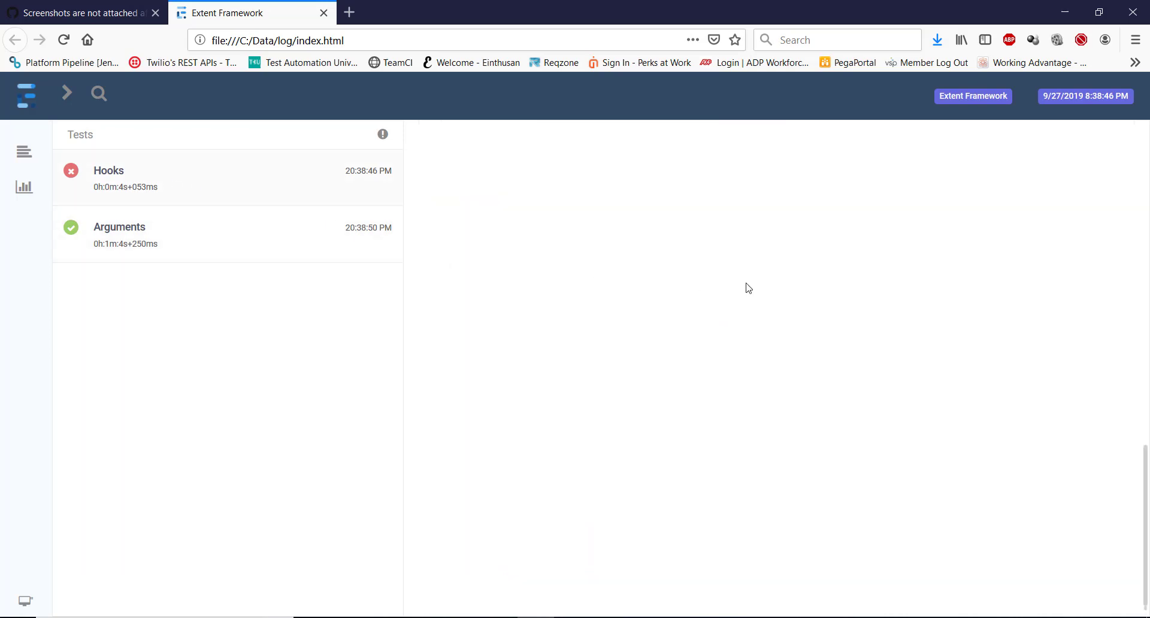
Show the Hooks test's failed Add two numbers scenario with its attached screenshot
click(108, 170)
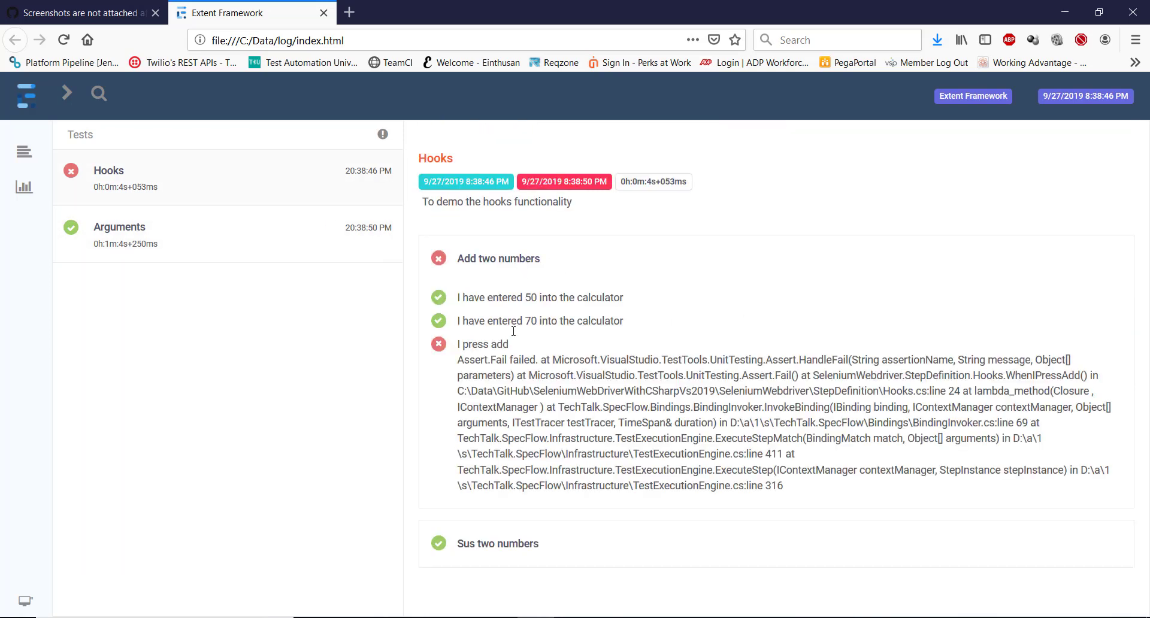
double_click(481, 344)
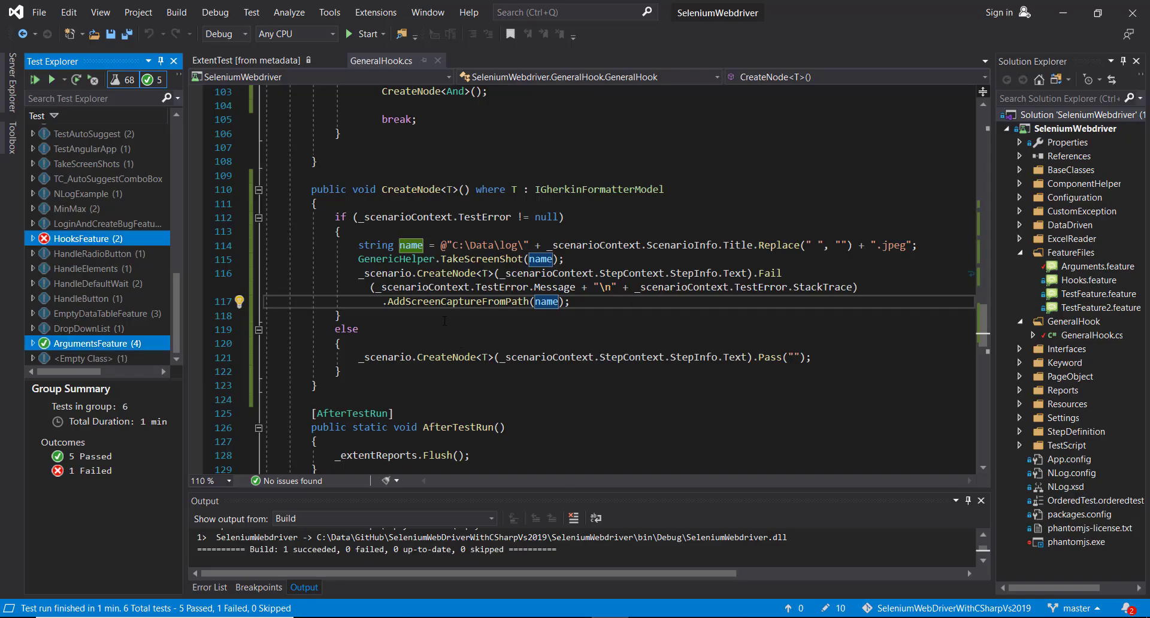
Select the failed step's error message in the report and switch to GitHub issue #53 about screenshots
double_click(457, 300)
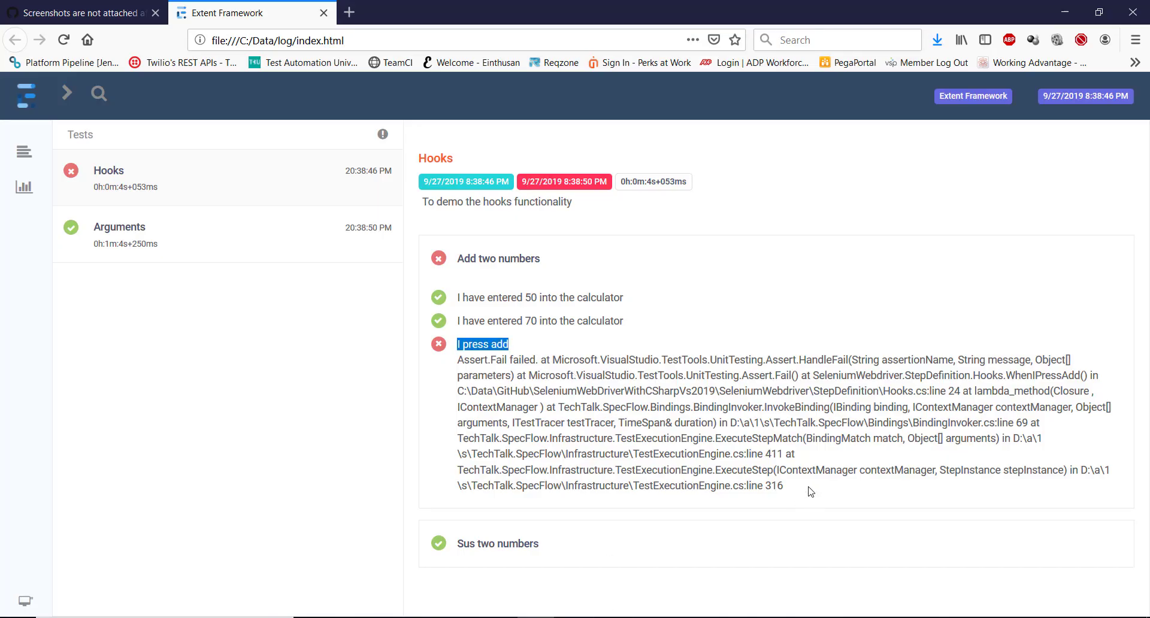
drag(457, 359, 783, 485)
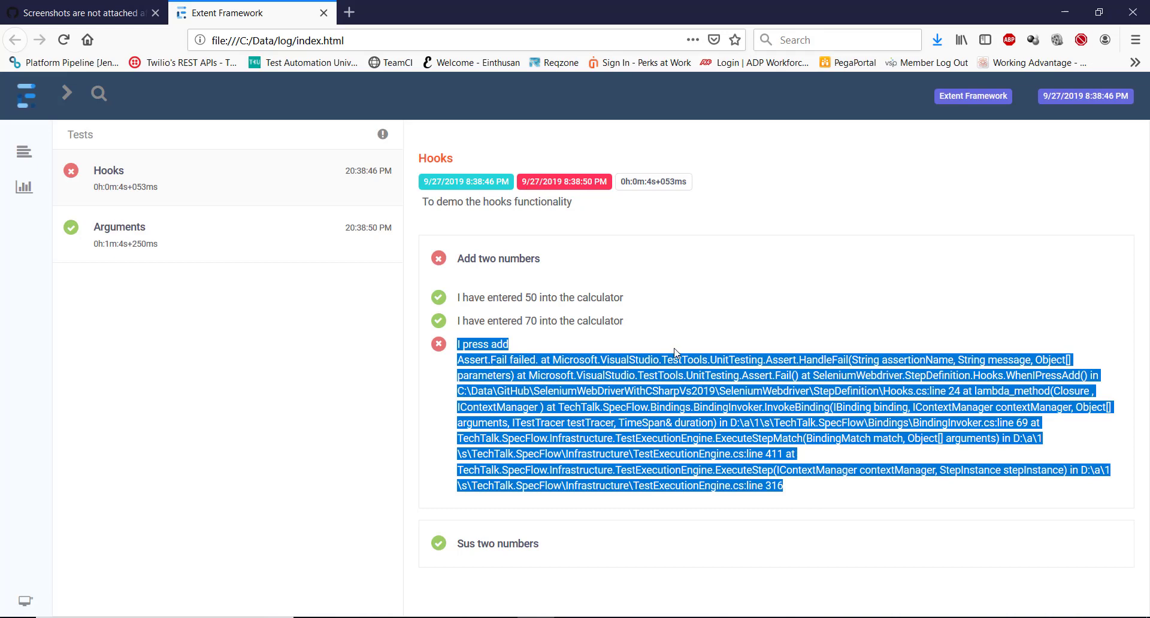
click(84, 13)
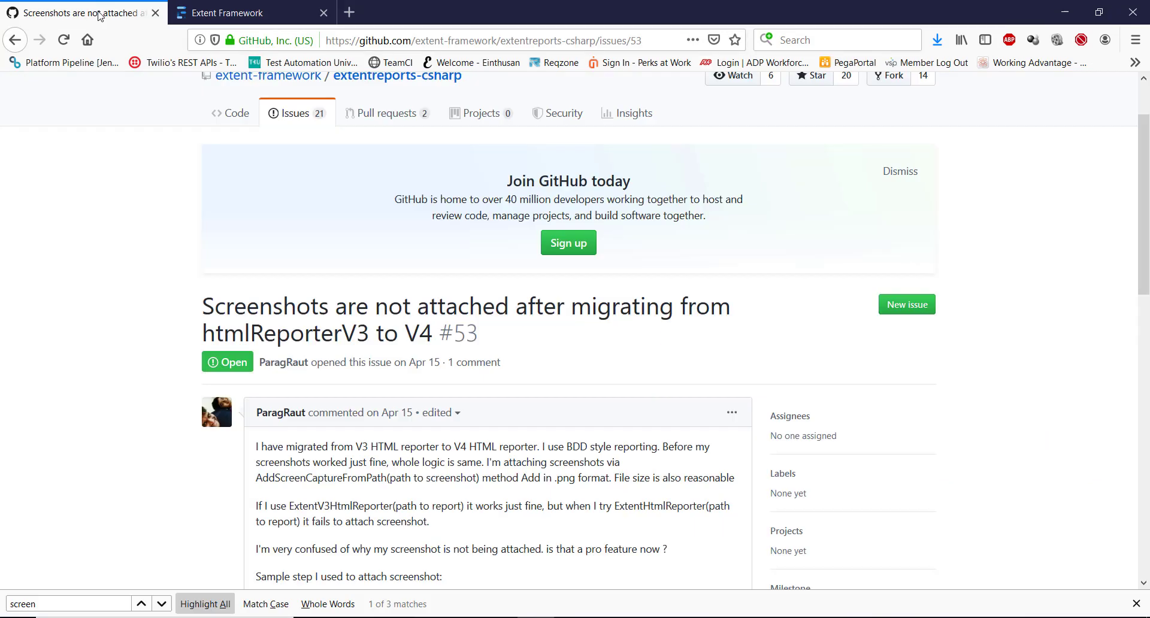
mouse_move(188, 313)
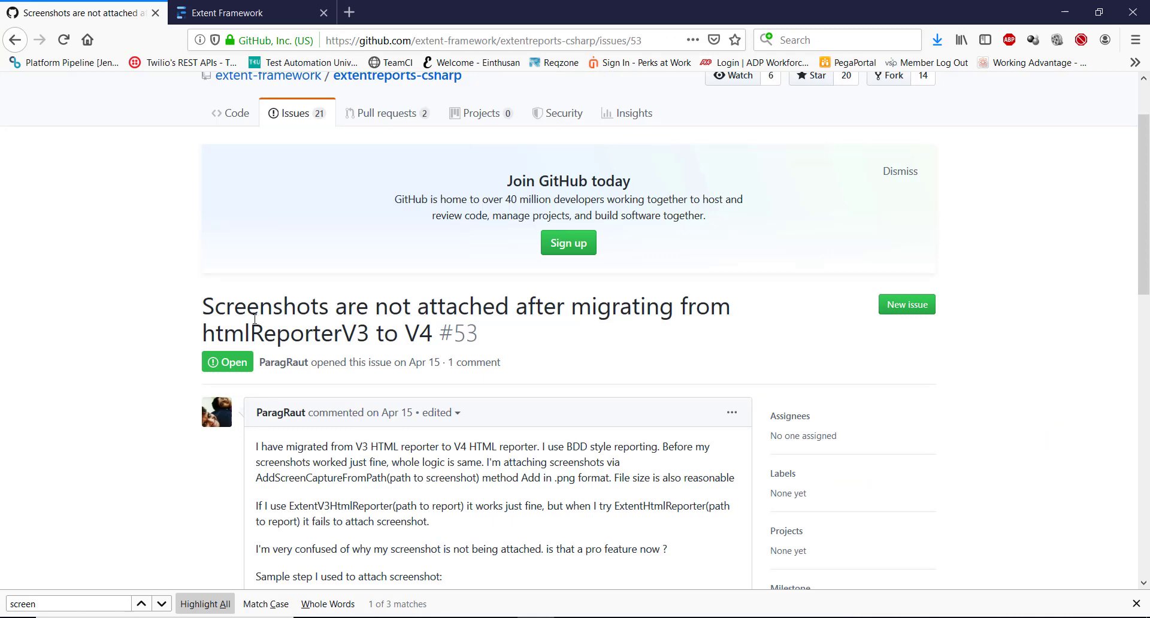
Return to the Extent report's failed Hooks test showing the Add two numbers scenario
click(230, 13)
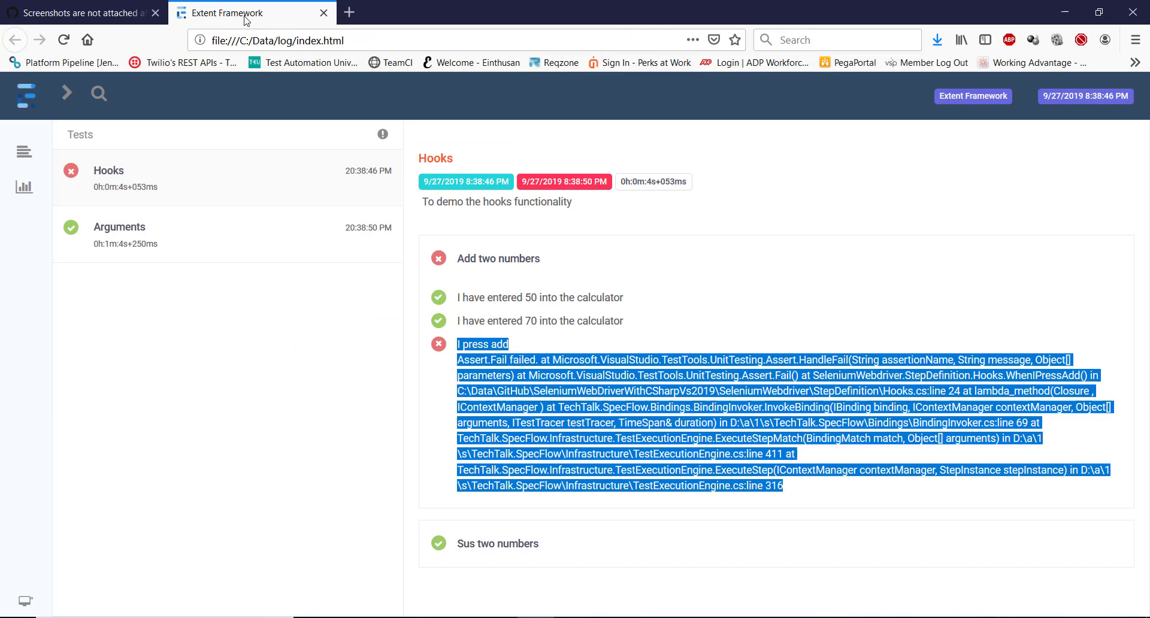
mouse_move(568, 338)
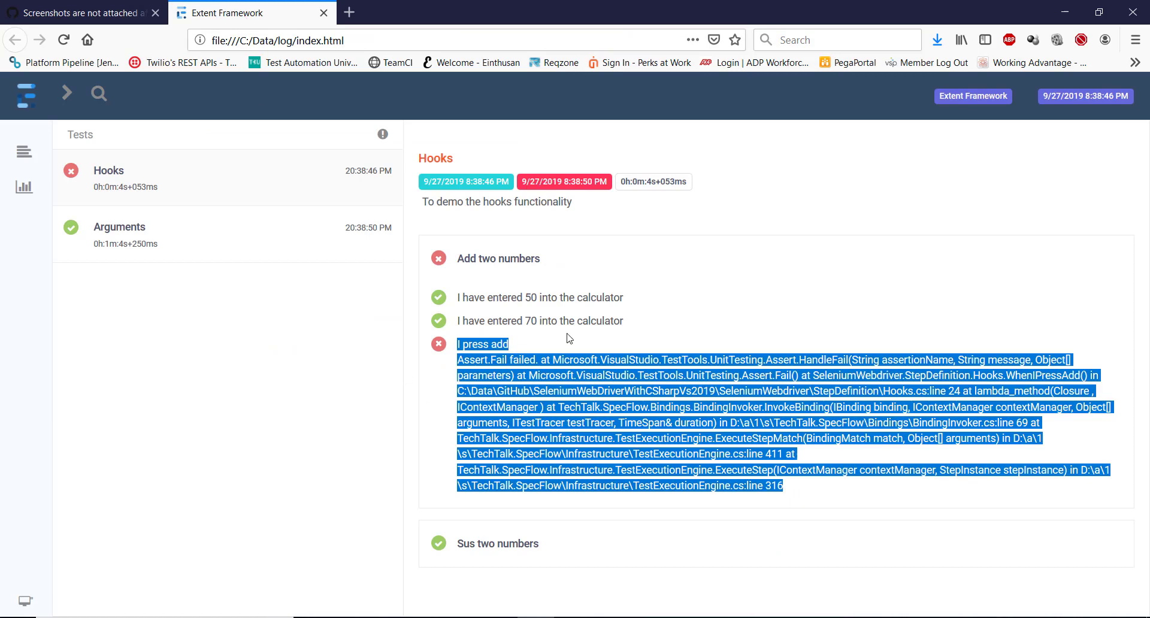